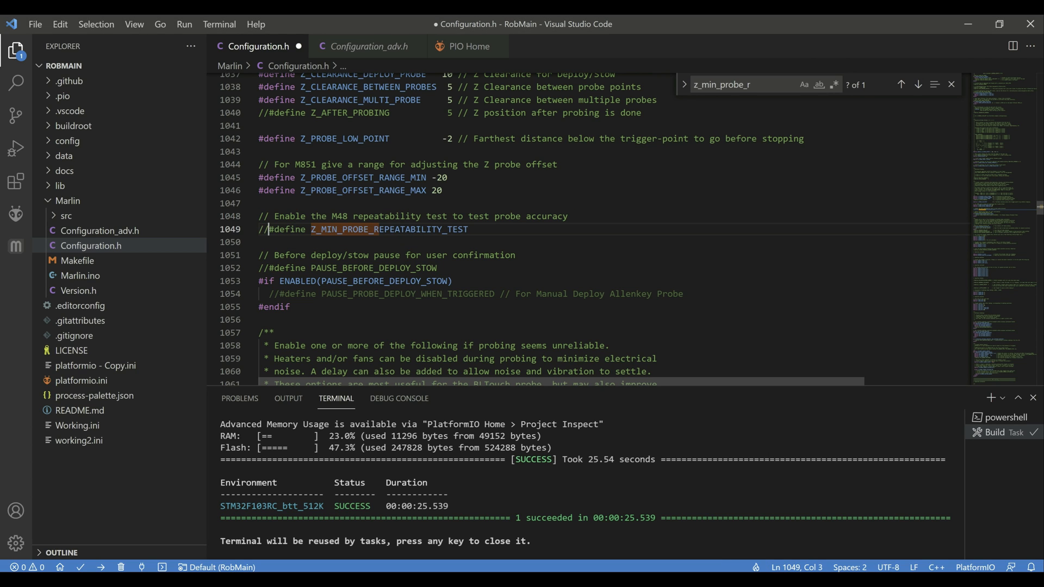
Step: Uncomment #define Z_MIN_PROBE_REPEATABILITY_TEST on line 1049 of Configuration.h
key("Backspace")
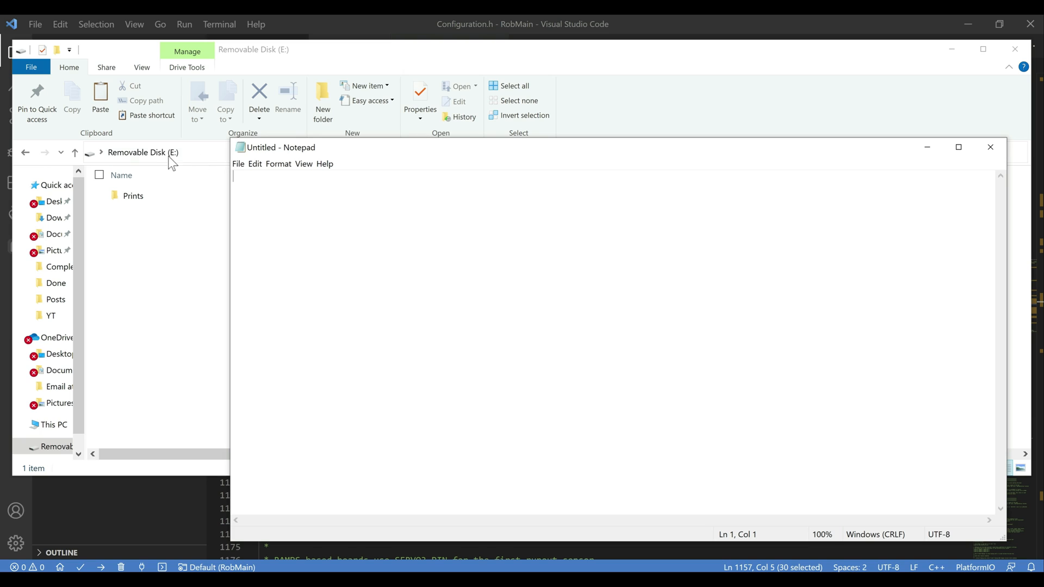
mouse_move(165, 175)
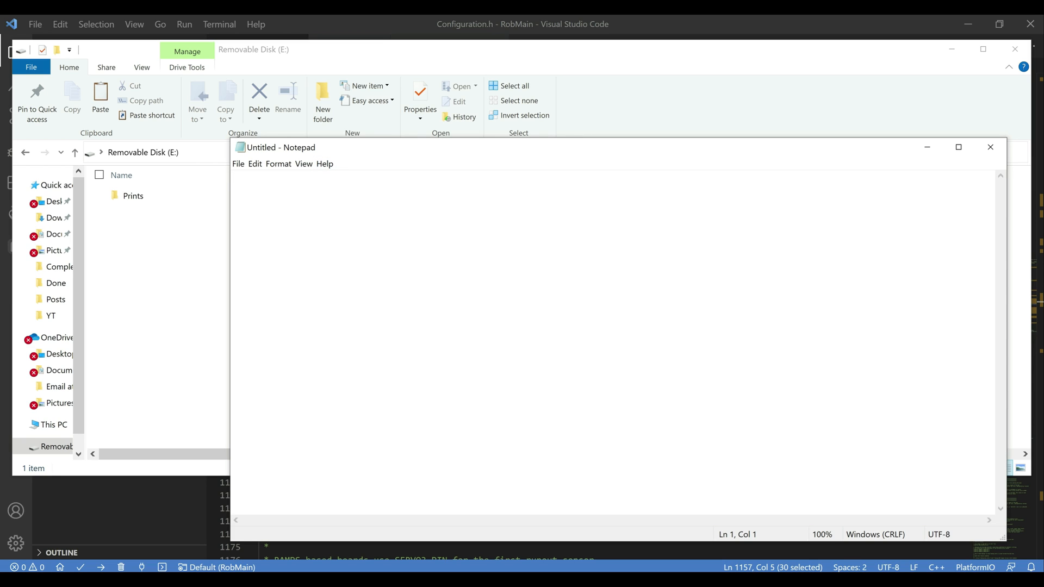
Step: Write G28 and M48 V4 in Notepad and save it as M48.gcode on Removable Disk (E:)
type("G28")
type("M48 V4")
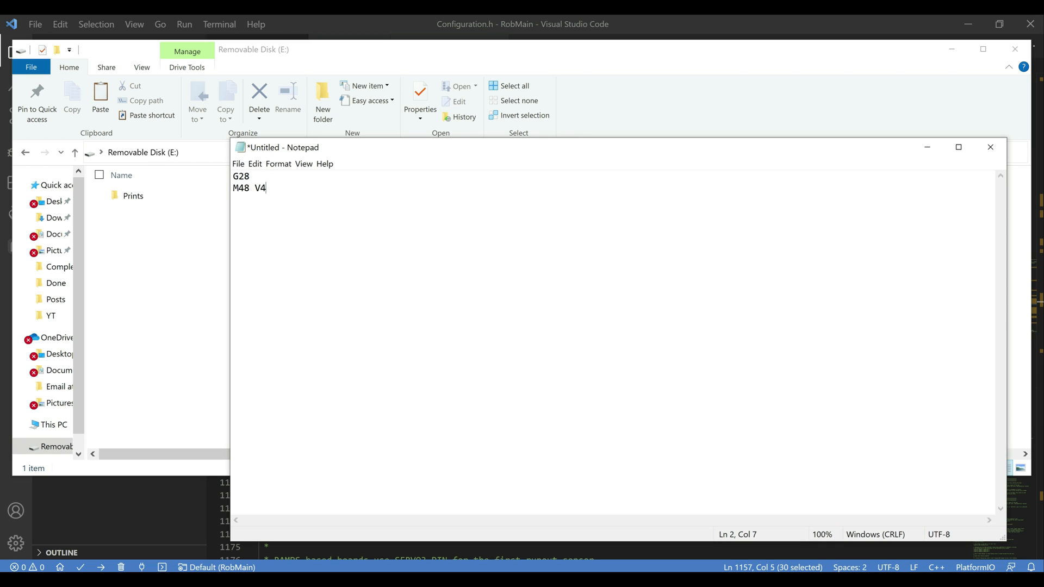
left_click(238, 163)
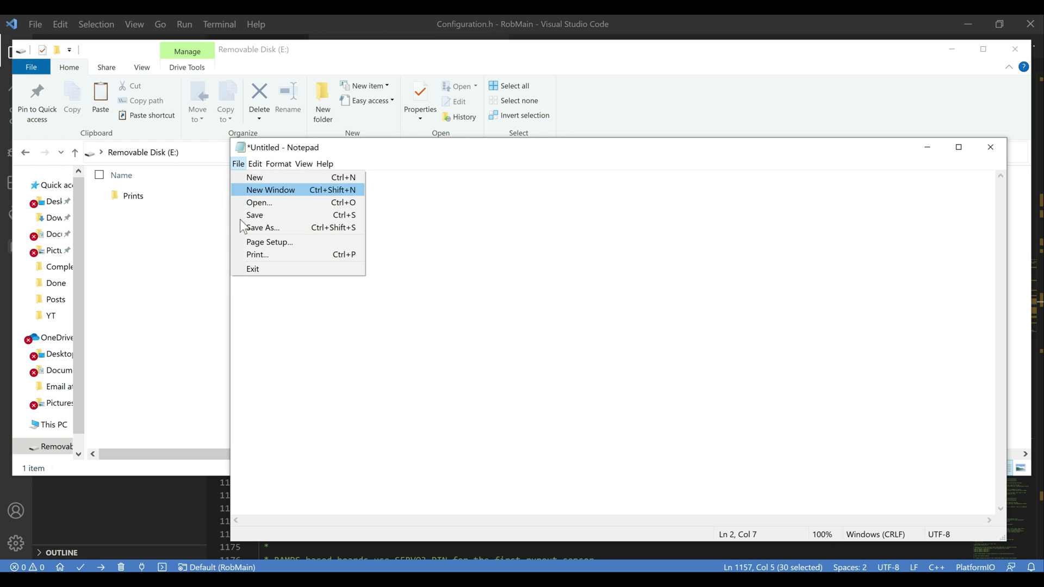
left_click(262, 227)
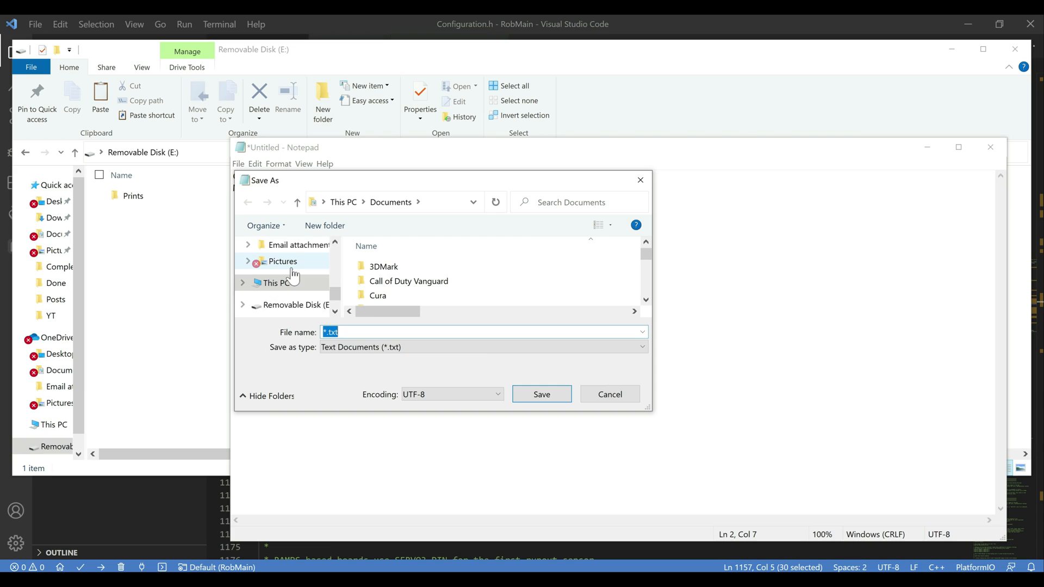
left_click(297, 305)
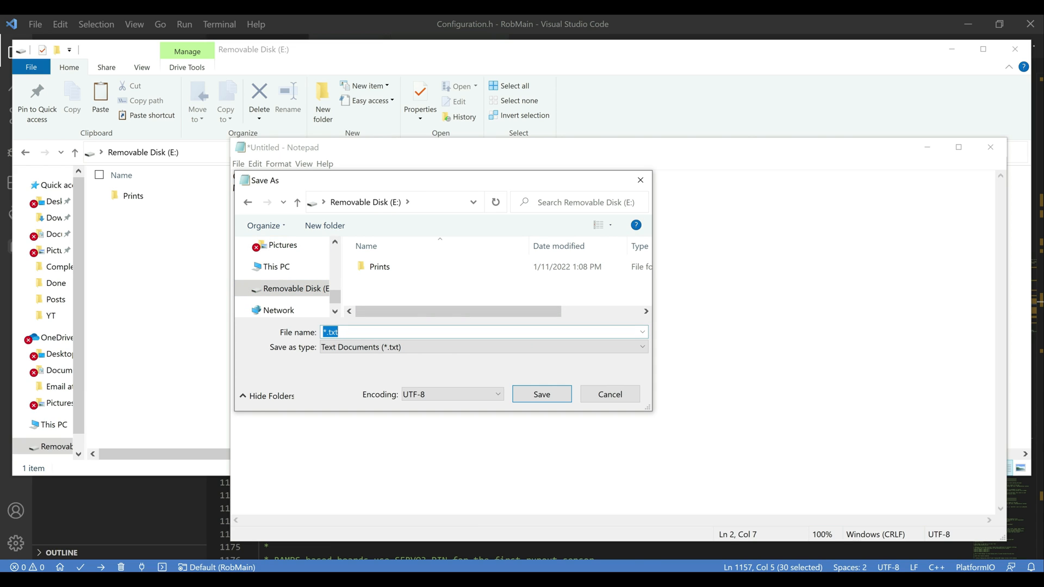
type("M48.gcode")
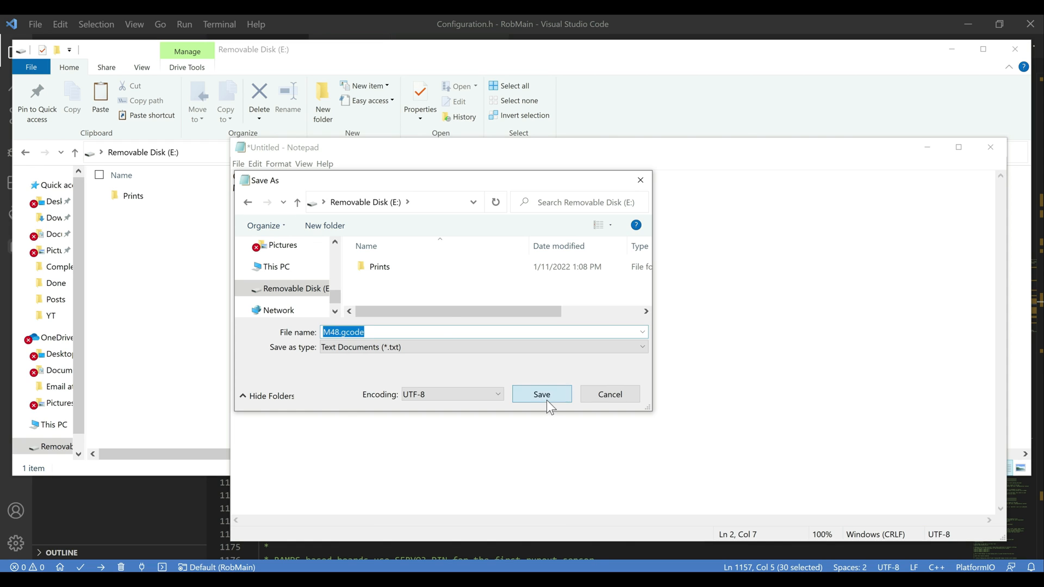
left_click(541, 394)
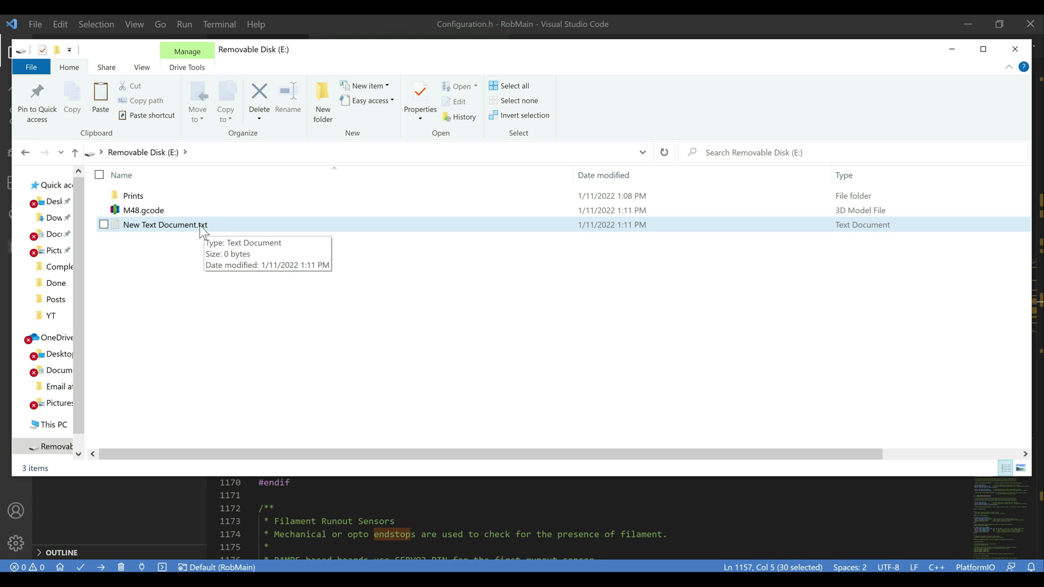
mouse_move(211, 229)
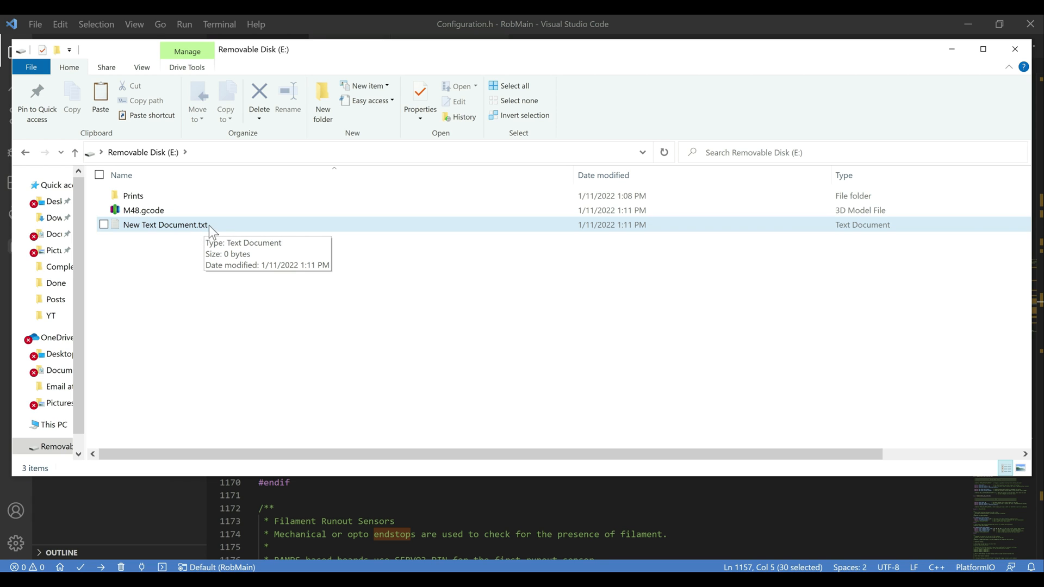
mouse_move(191, 233)
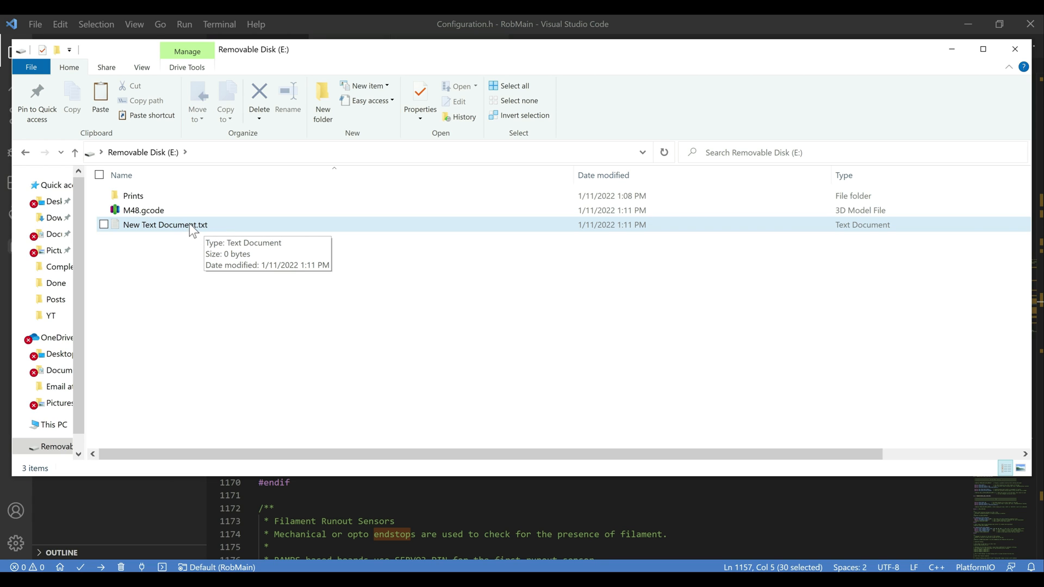
mouse_move(202, 233)
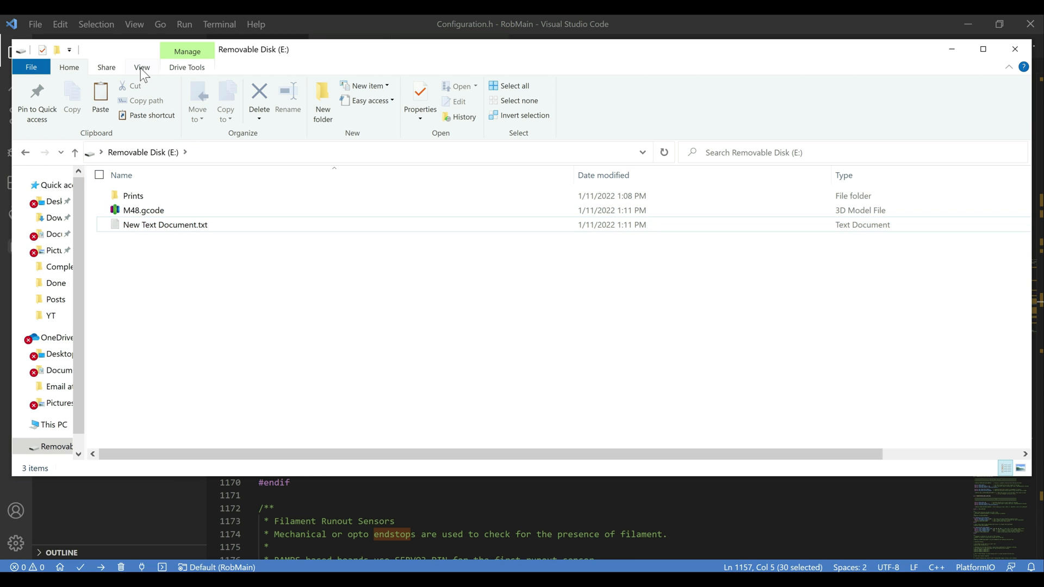
left_click(142, 66)
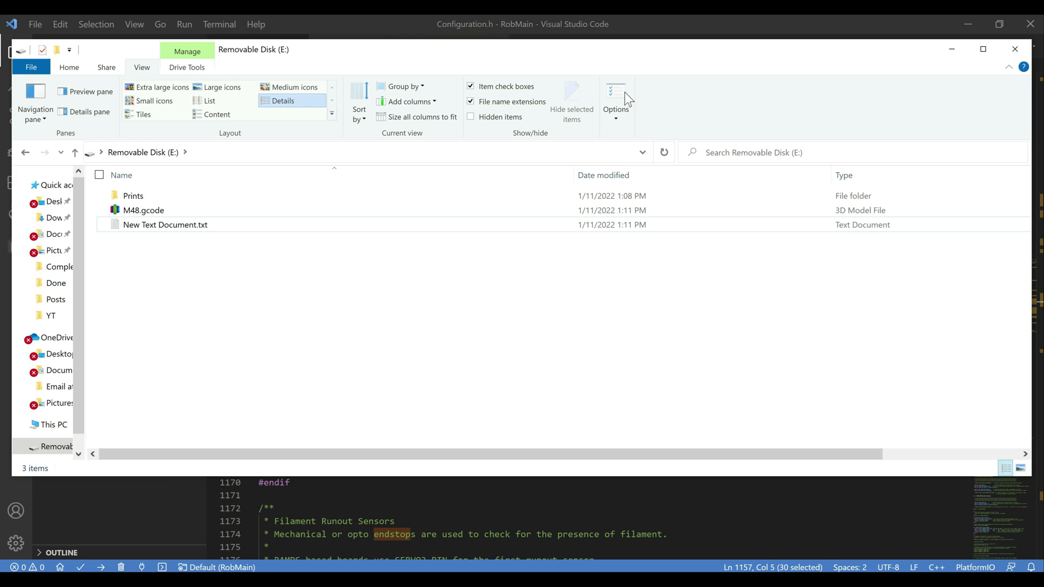
left_click(616, 95)
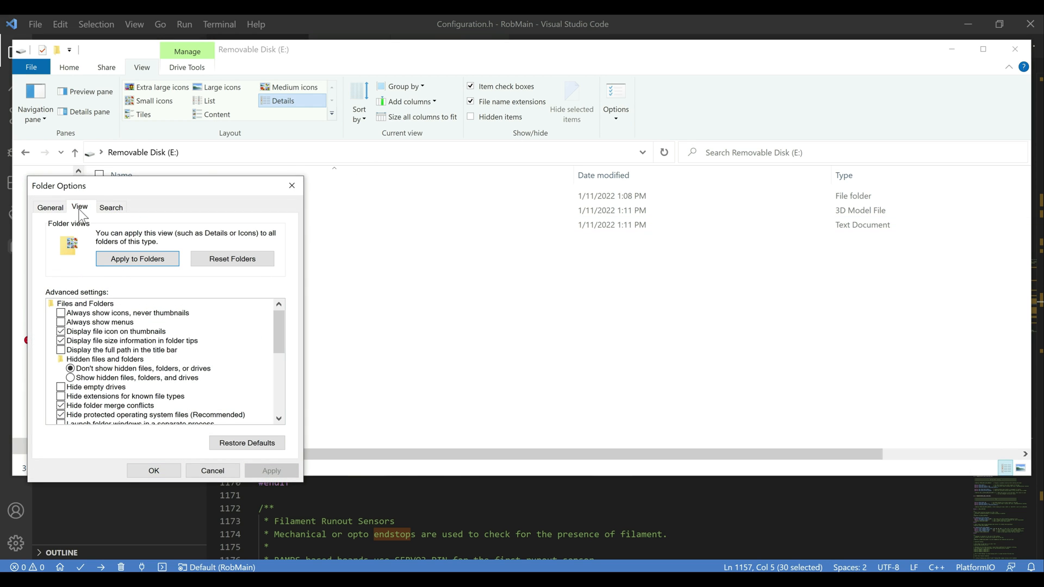
mouse_move(81, 400)
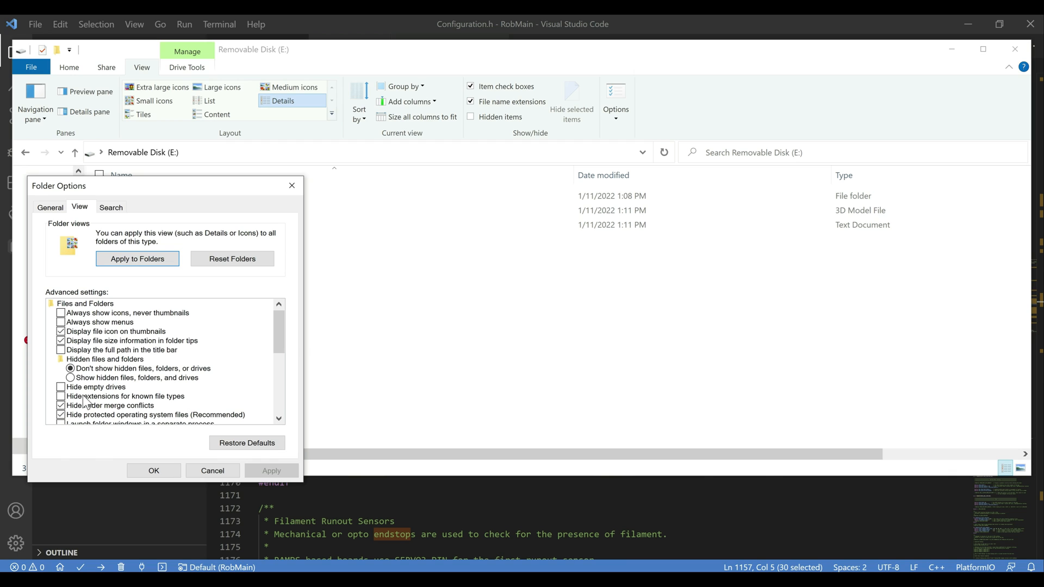
left_click(61, 406)
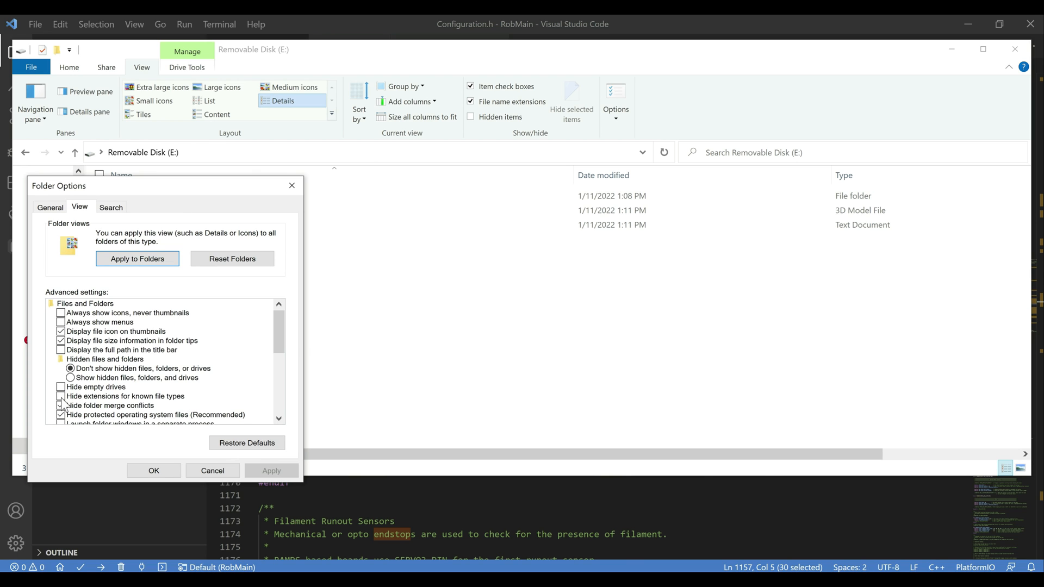
right_click(164, 224)
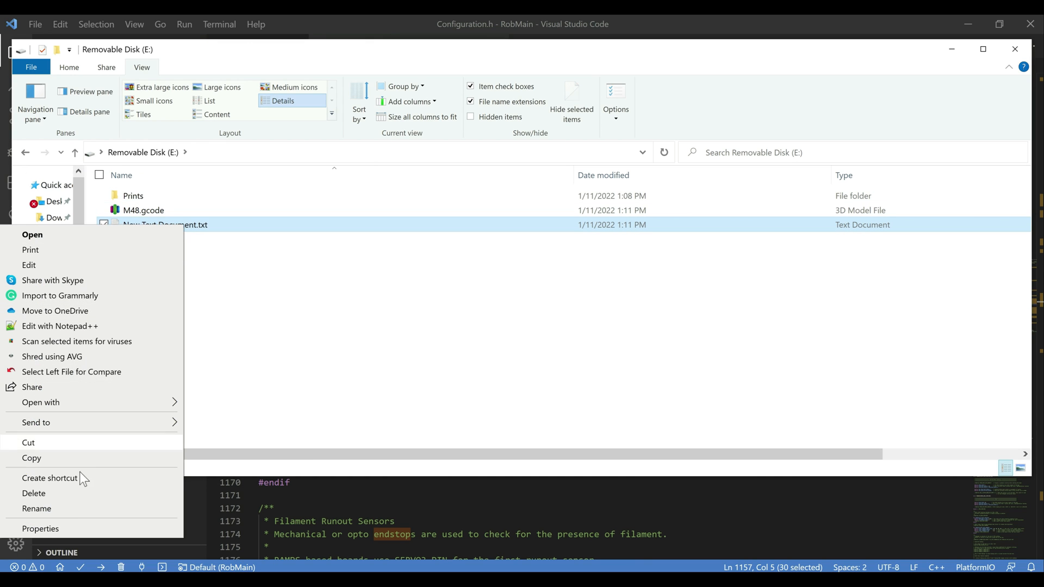
left_click(37, 508)
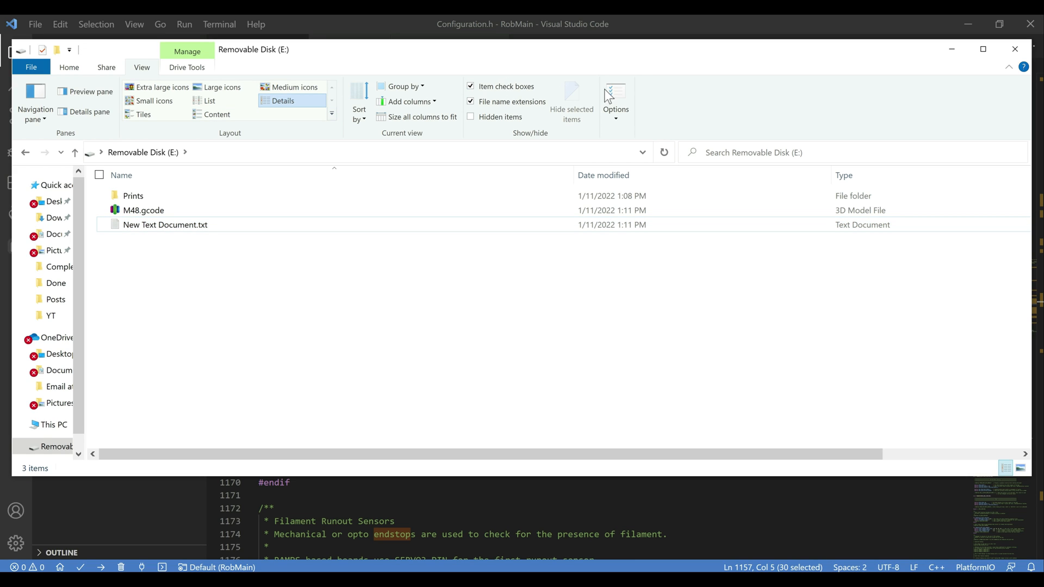
mouse_move(615, 93)
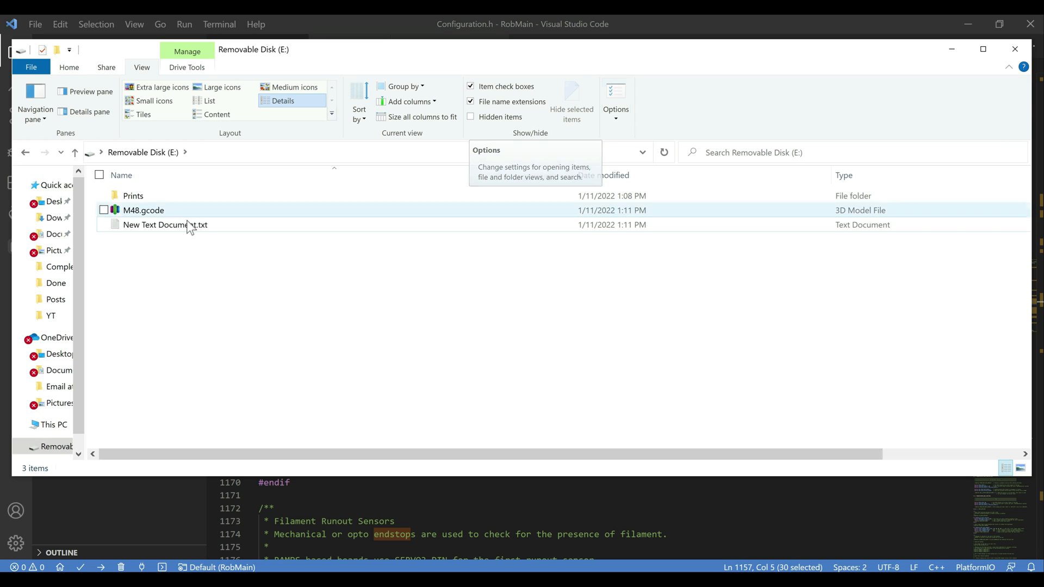